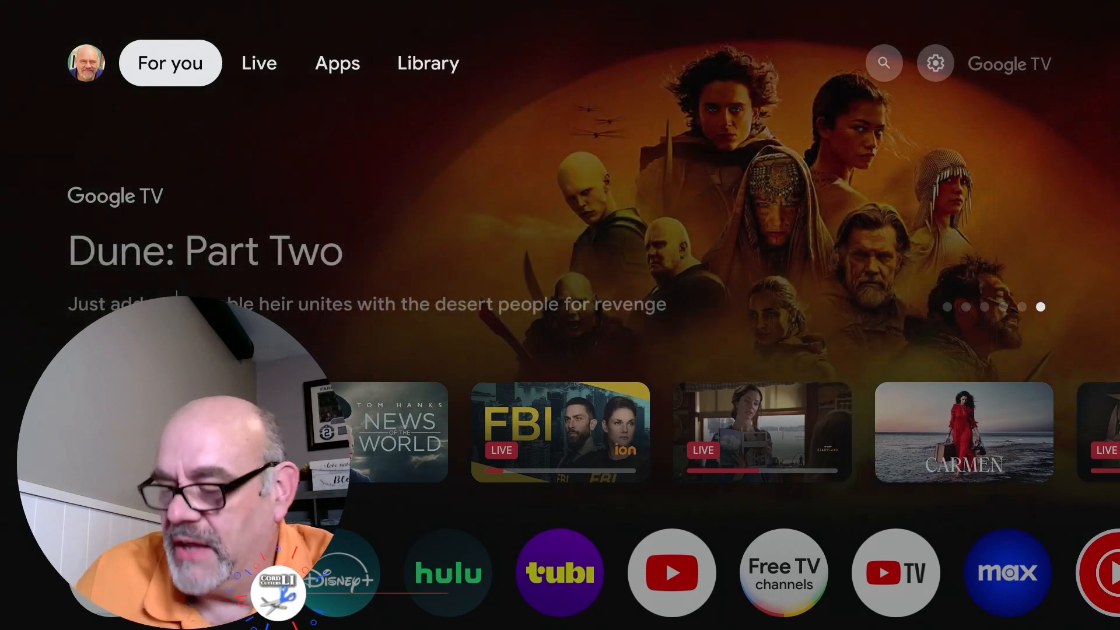
- Open the full Settings from the gear's quick panel and go to System
click(934, 63)
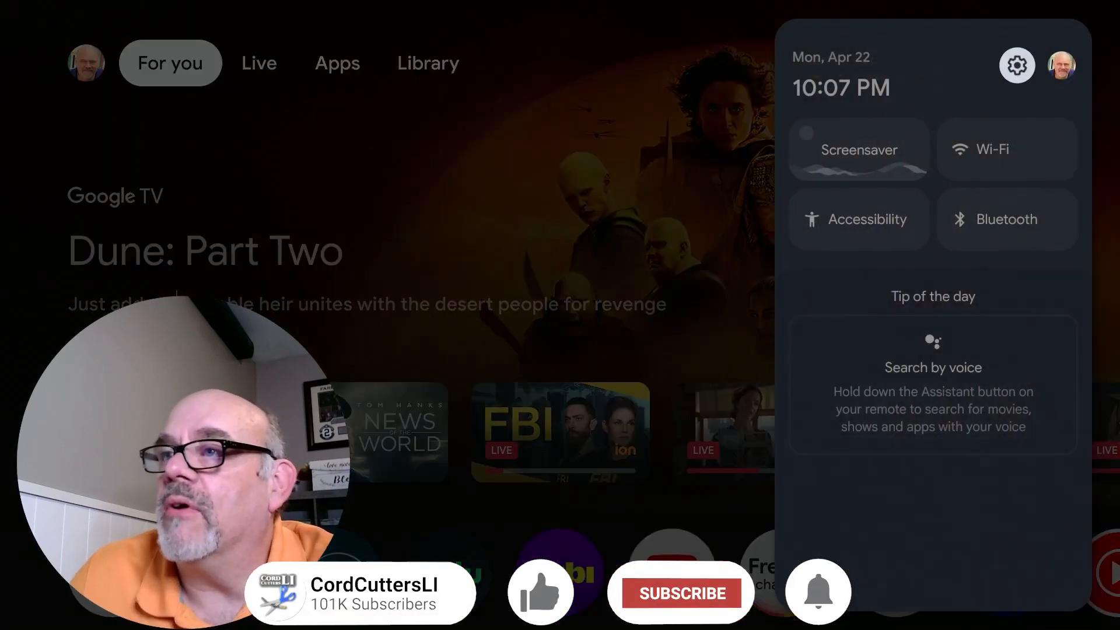
click(1016, 65)
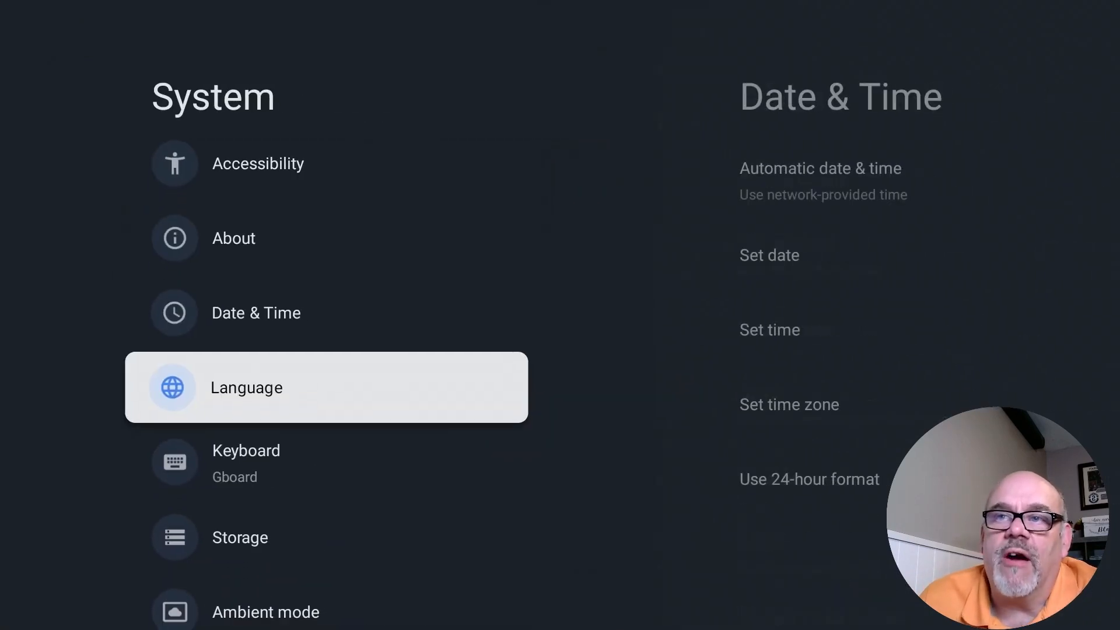
- Scroll the System list to About and open its device details page
scroll(down, 3)
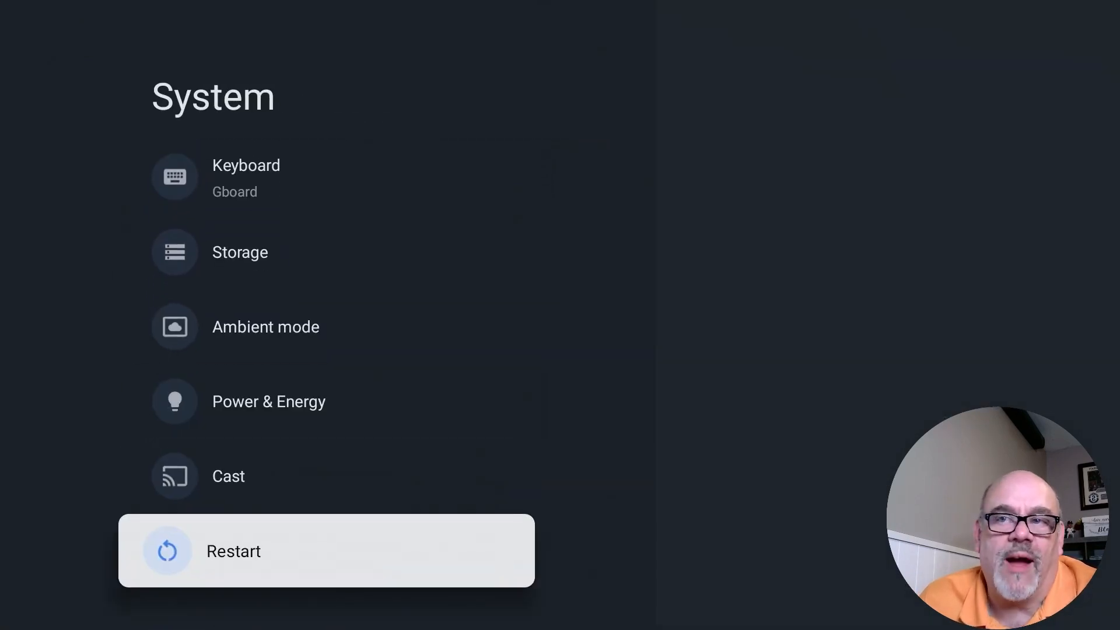
scroll(up, 3)
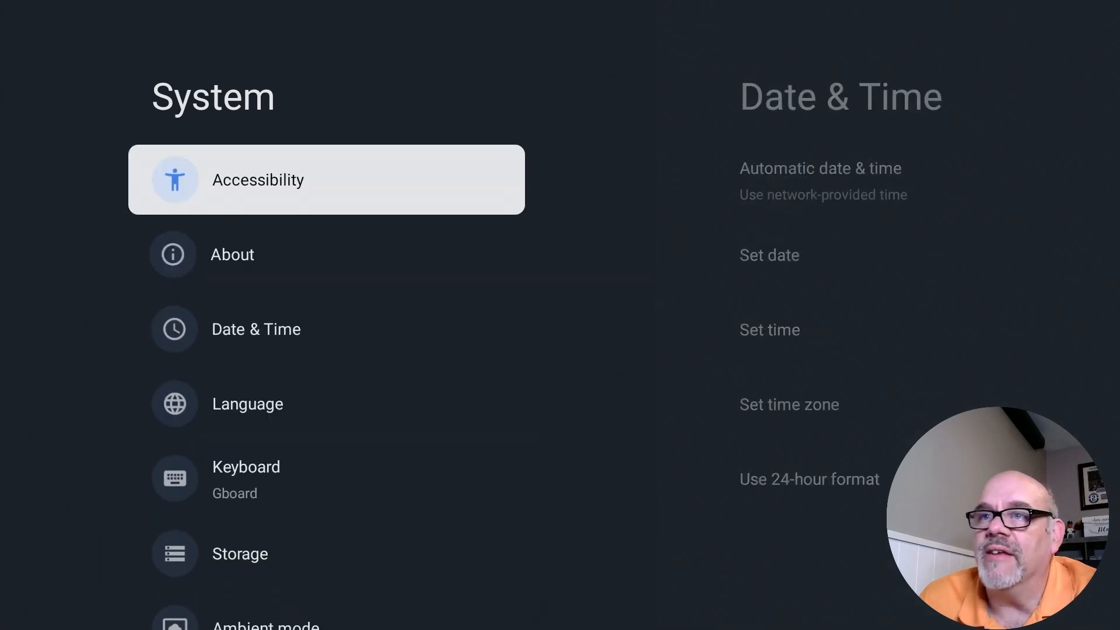
scroll(down, 3)
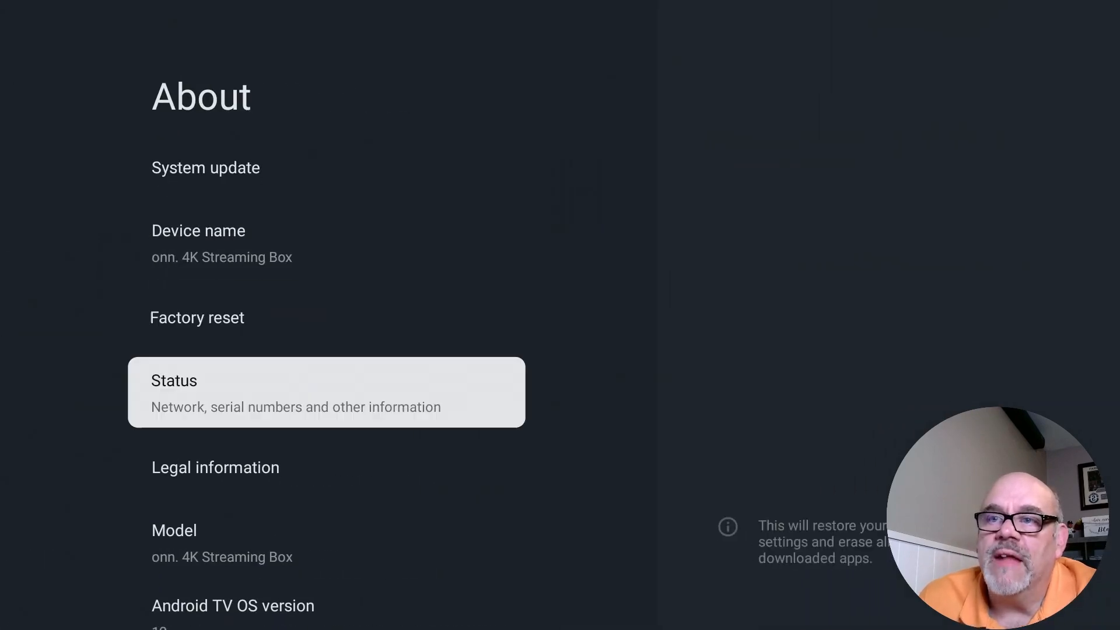
- Tap Android TV OS build repeatedly until developer mode unlocks, then return to System
scroll(down, 3)
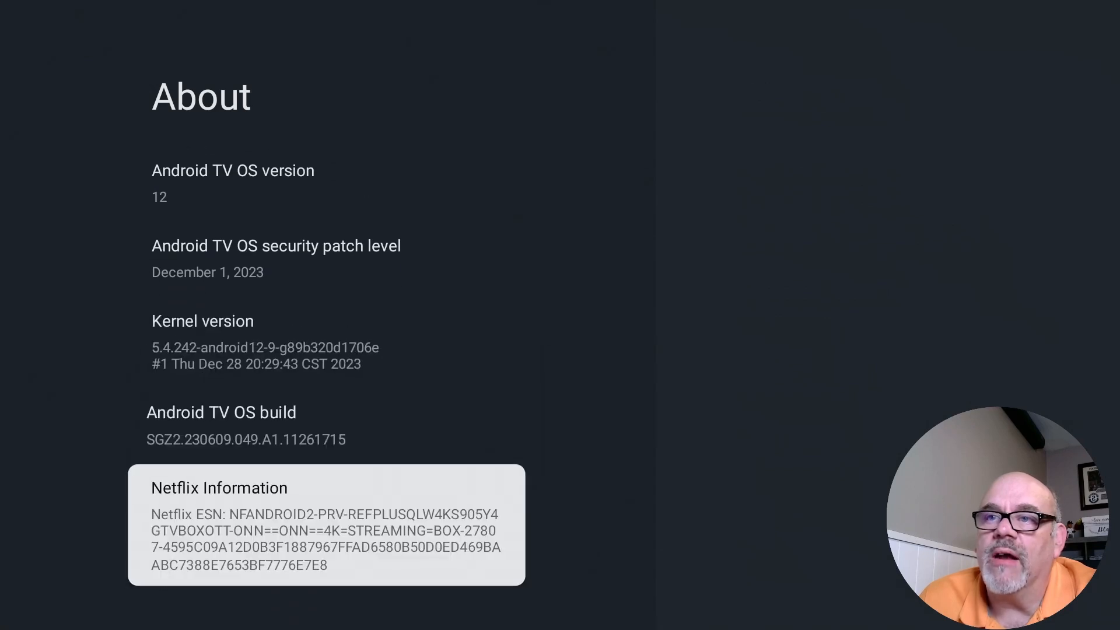
key(up)
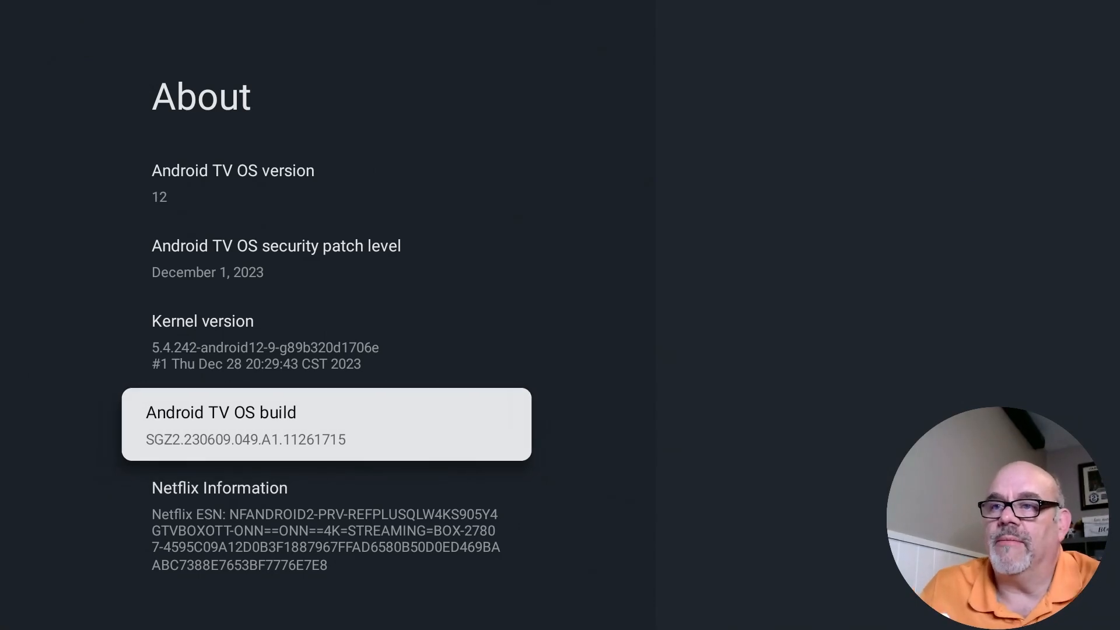
click(325, 425)
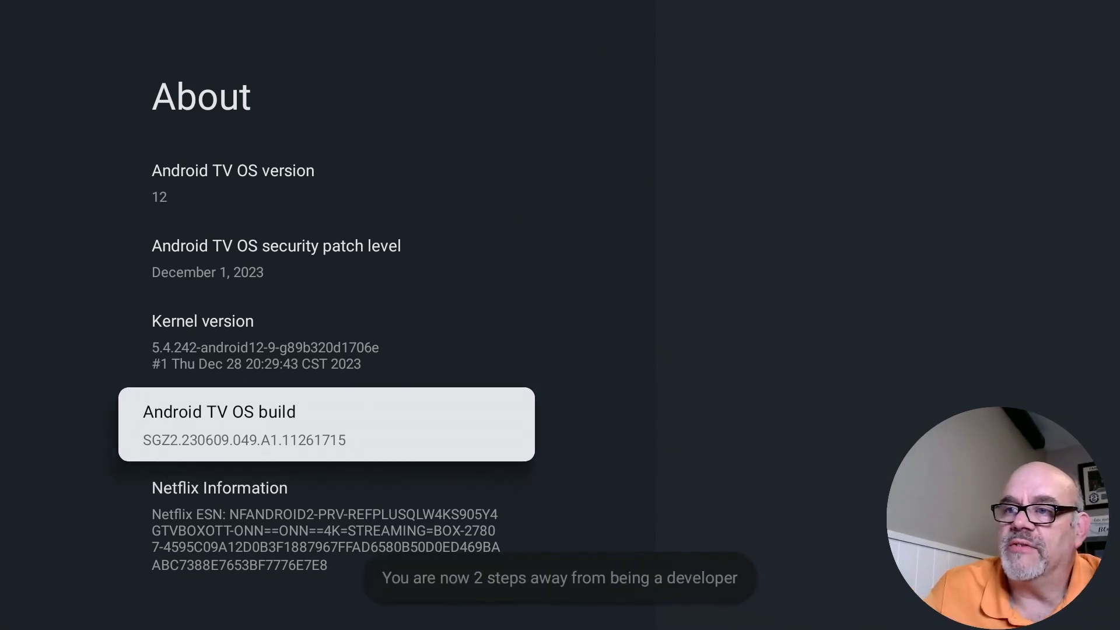
click(325, 425)
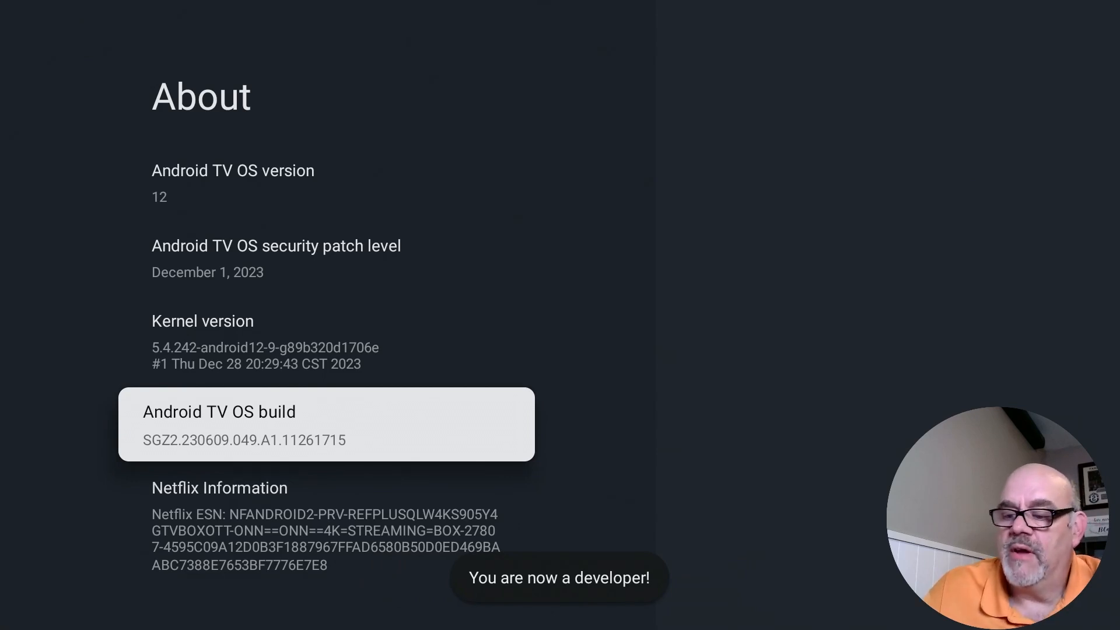
key(Back)
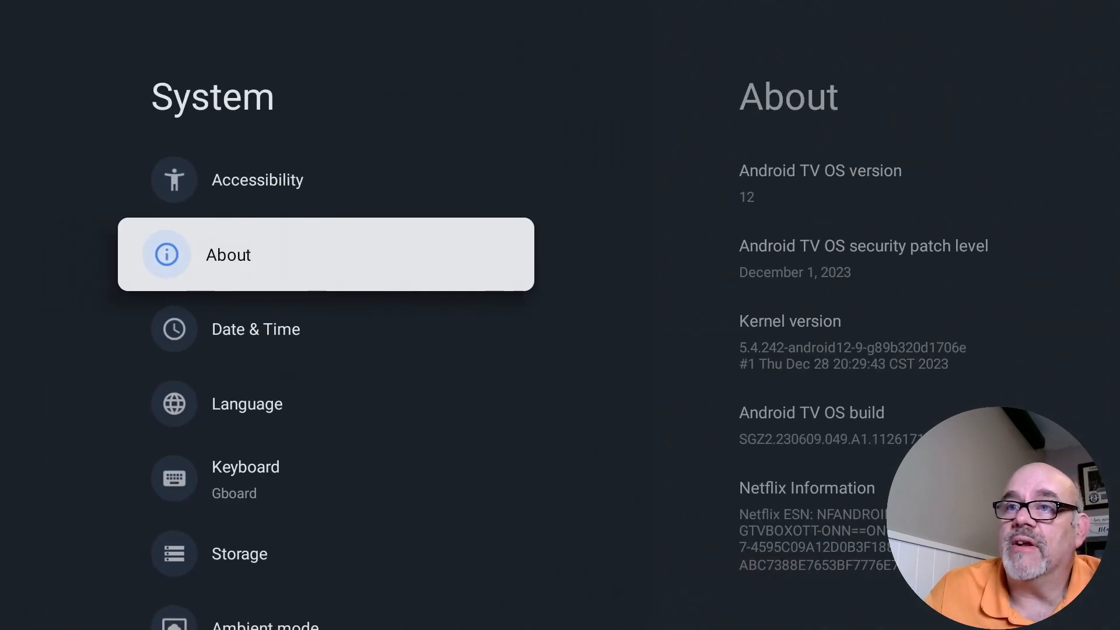
- Scroll the System list to Developer options, with developer options switched on
scroll(down, 3)
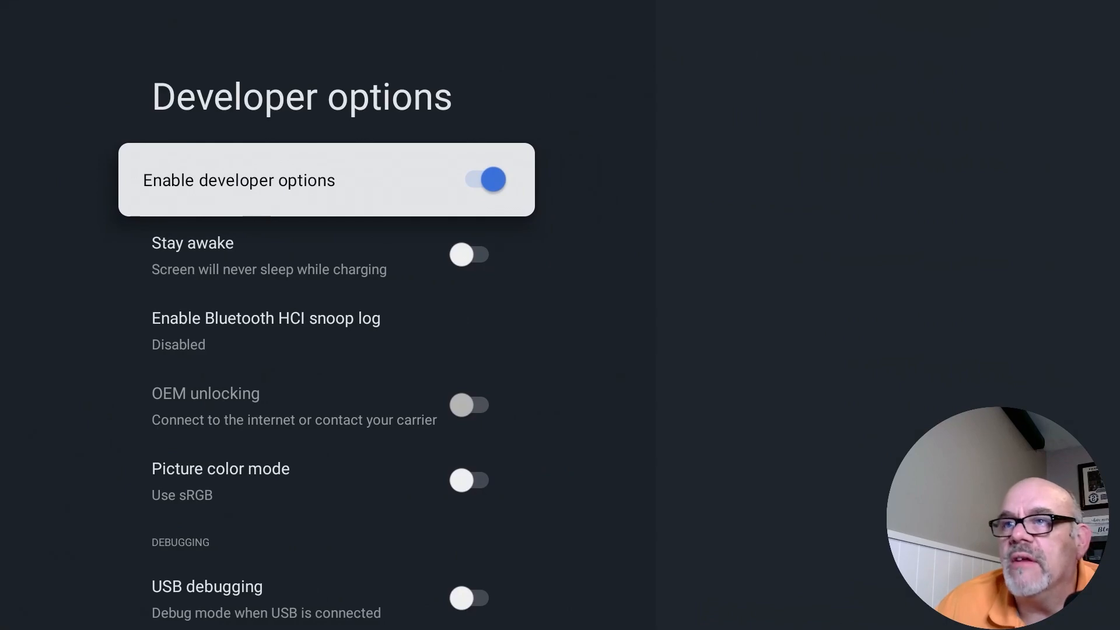
- Scroll down Developer options and switch on 'Force allow apps on external'
scroll(down, 3)
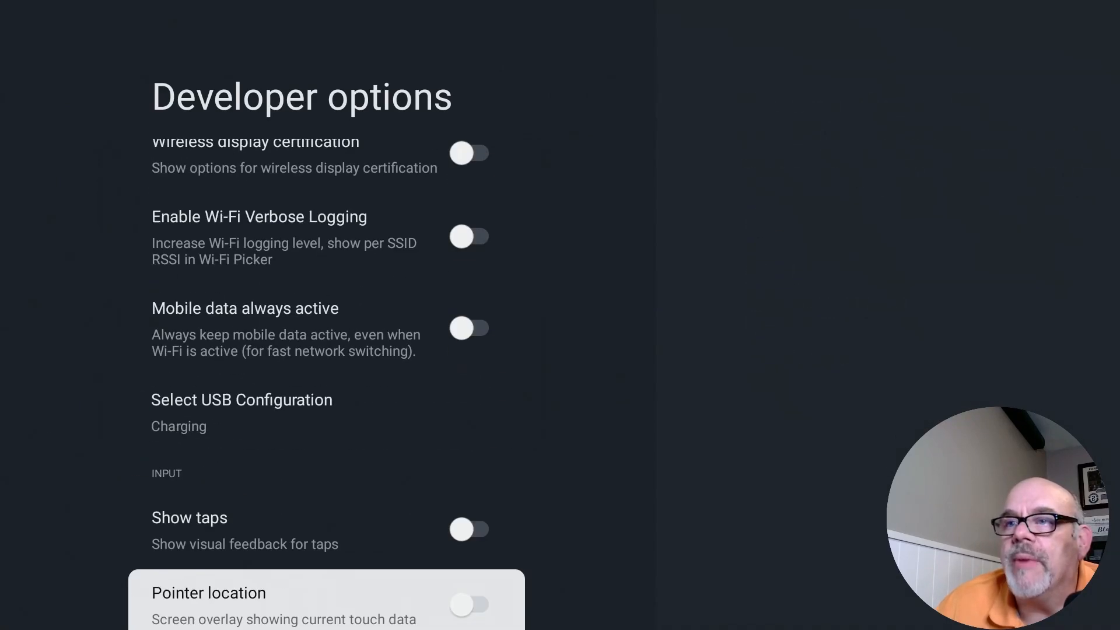
scroll(down, 3)
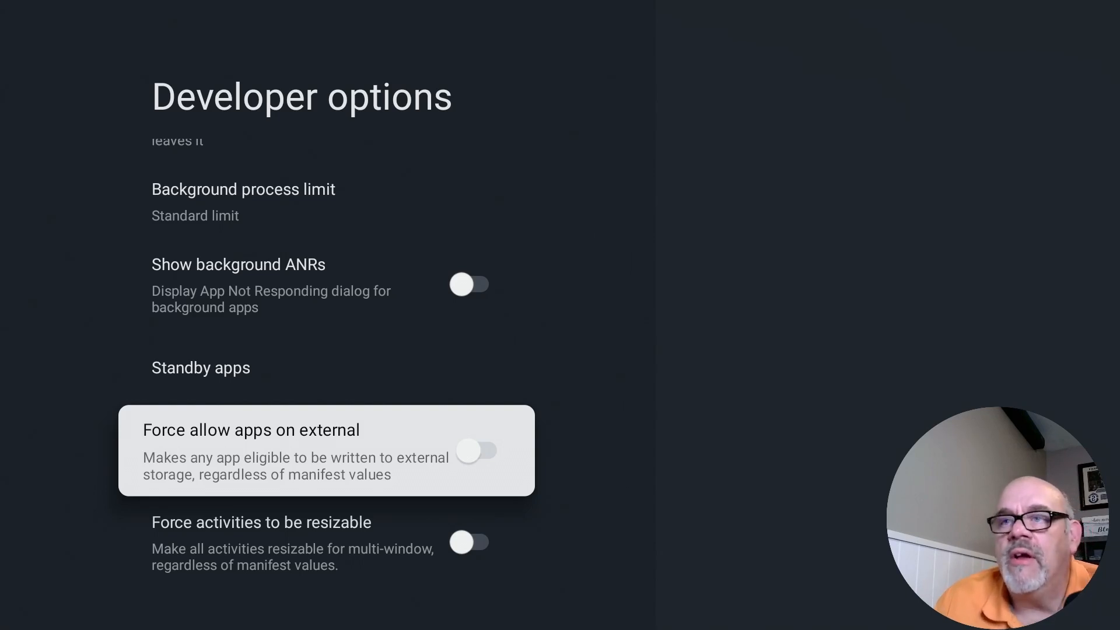
click(479, 450)
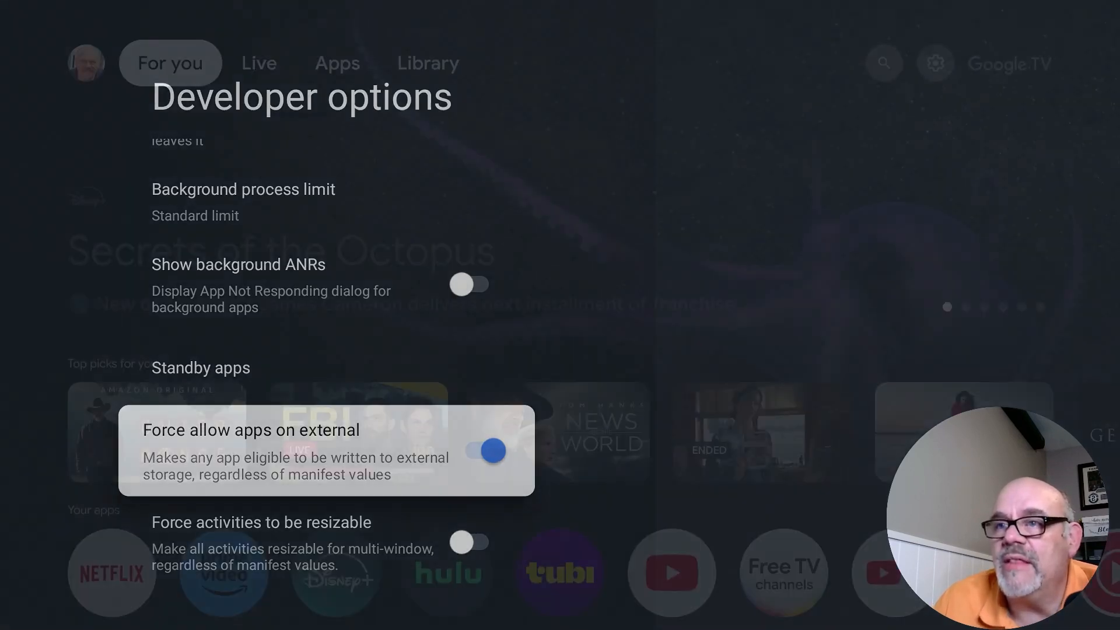
- Exit settings to the home screen and reopen the quick settings panel
key(Back)
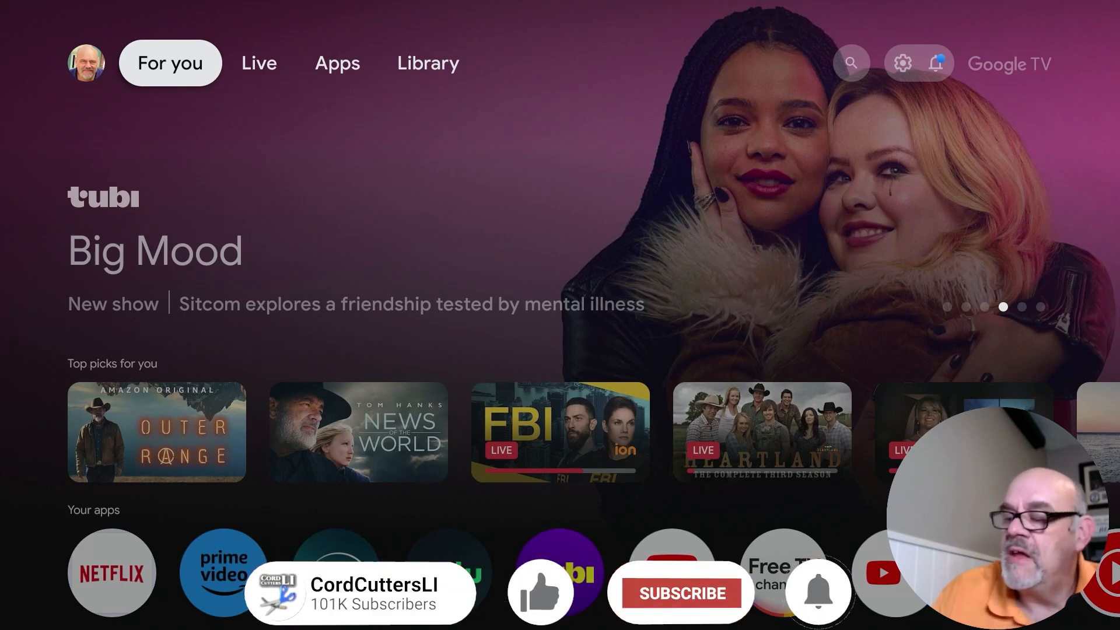
click(936, 63)
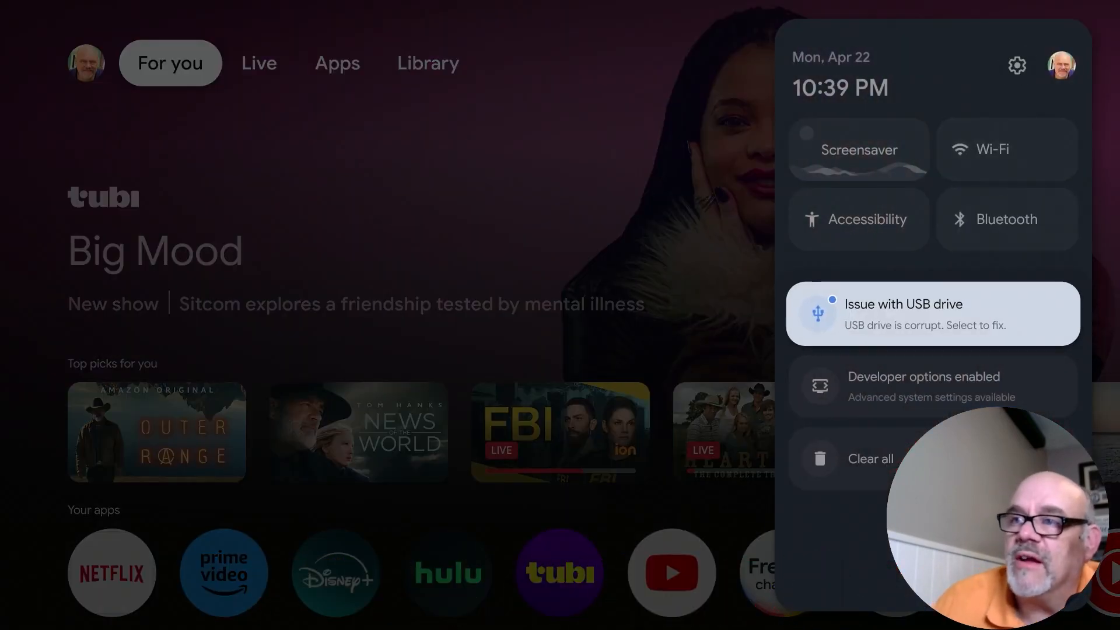
- Choose 'Set up as device storage' from the SanDisk64 'Issue with USB drive' notice
click(932, 314)
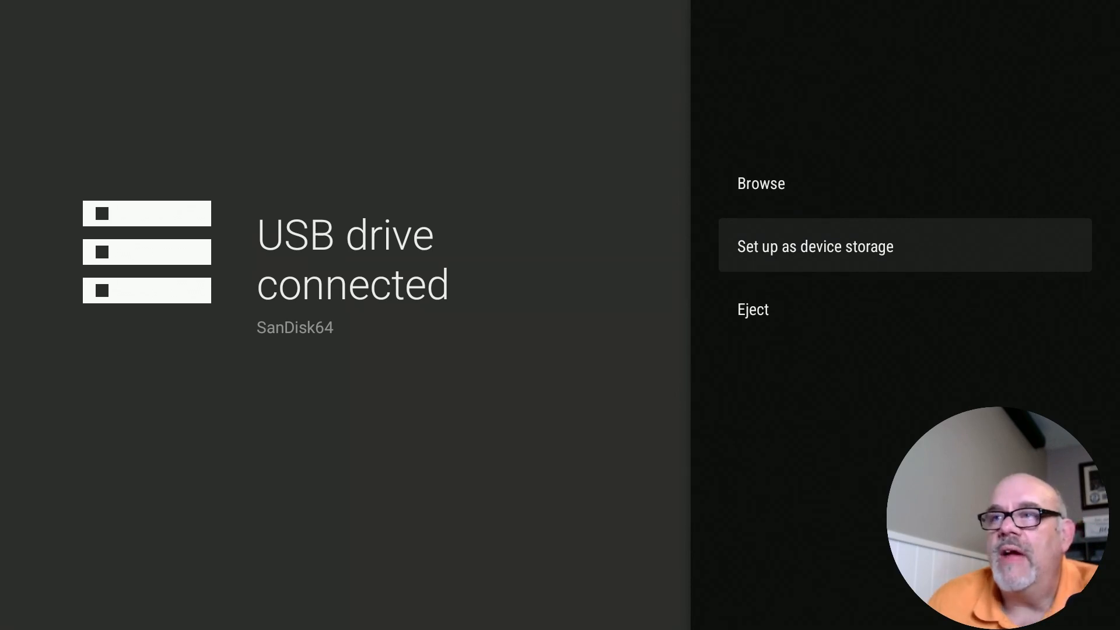
click(814, 246)
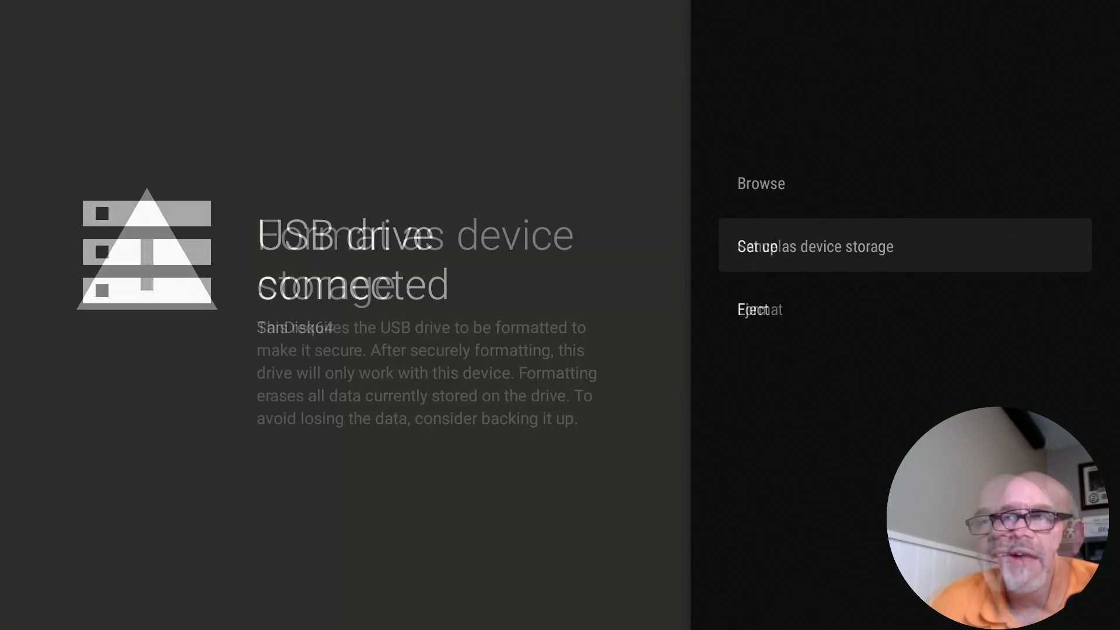
- Confirm formatting the SanDisk64 USB drive as device storage, erasing its data
click(817, 246)
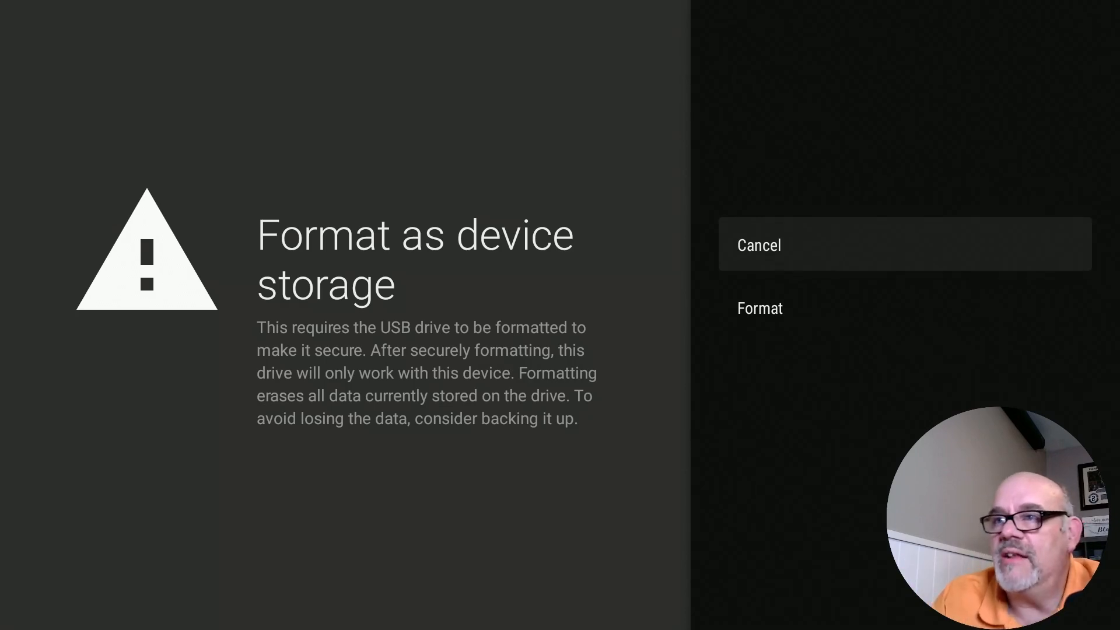
click(760, 308)
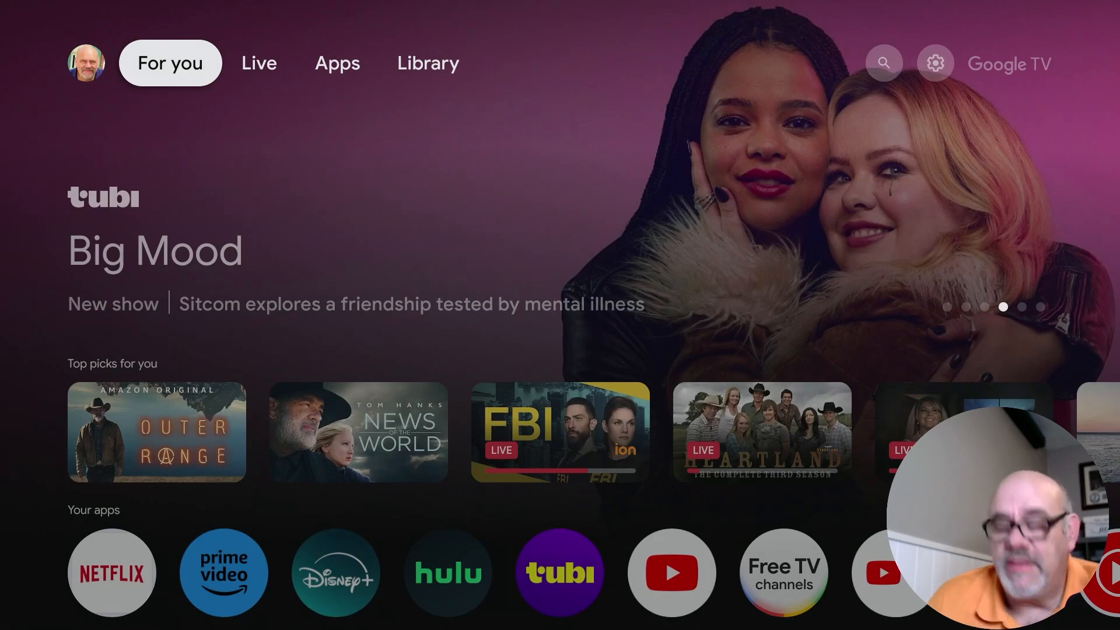
- Confirm in Settings that Disney+ uses 76.66 MB on the USB drive, then return home
click(933, 63)
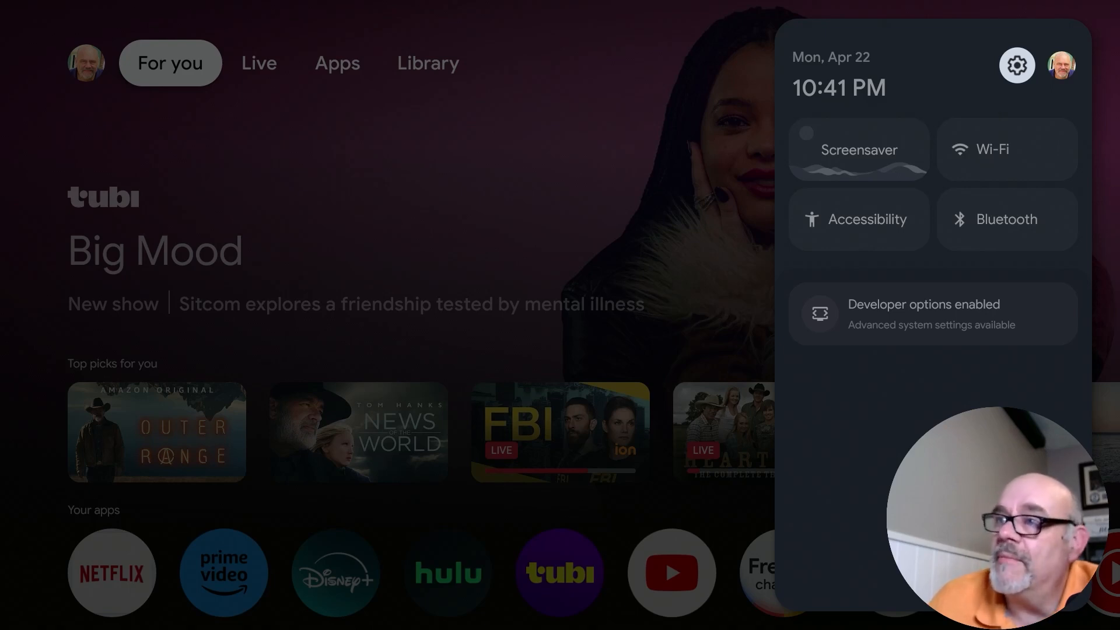
click(1016, 65)
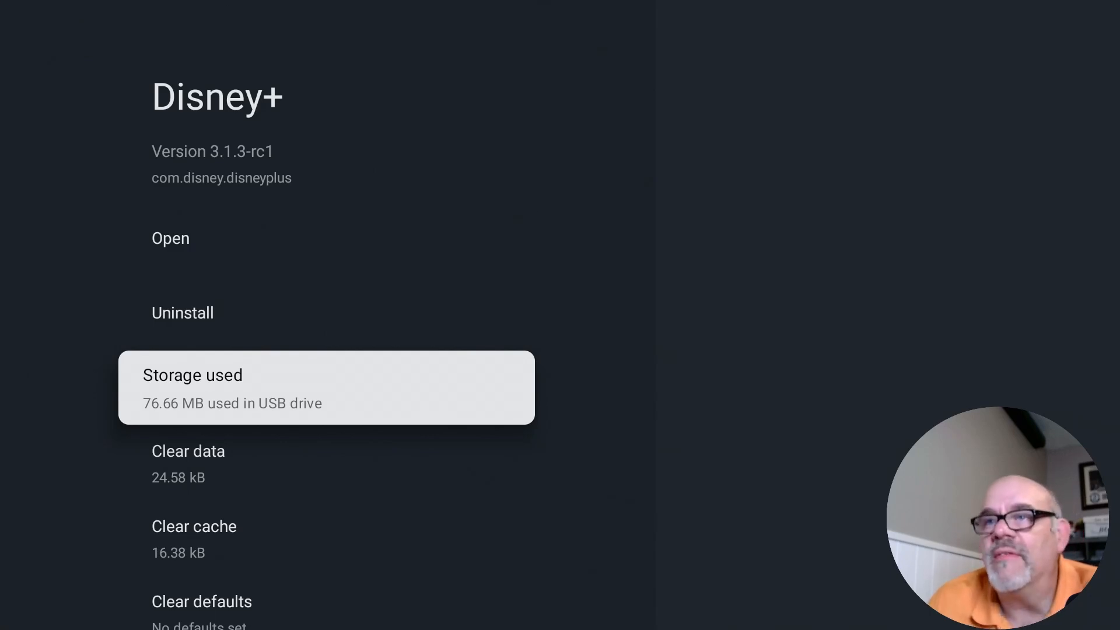
key(Back)
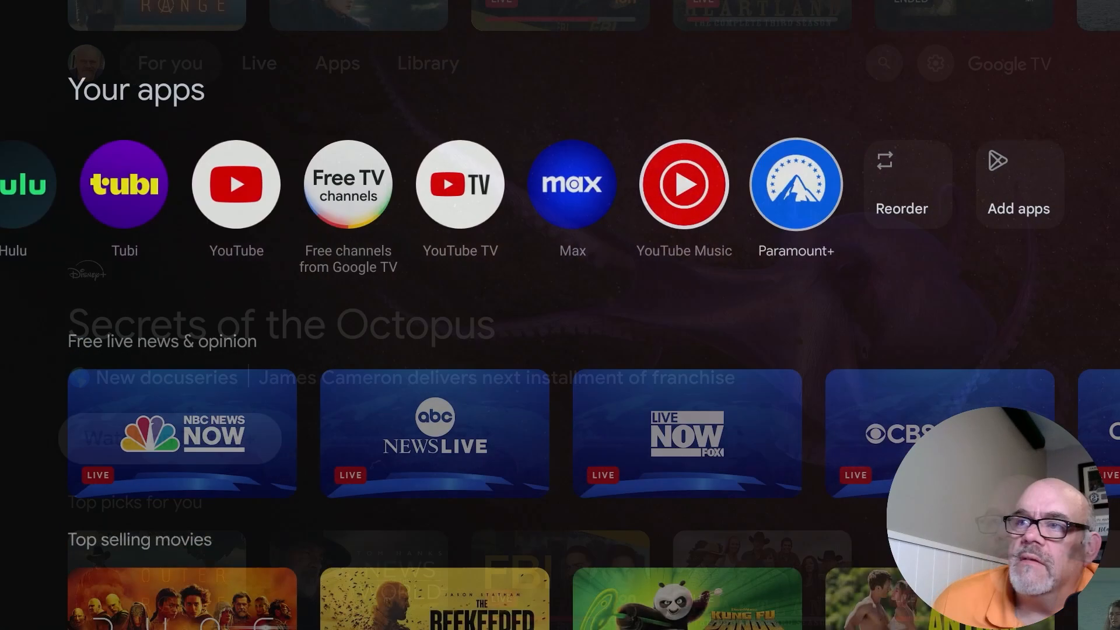
- Browse the Apps page for The Roku Channel, then view the home apps row
click(337, 63)
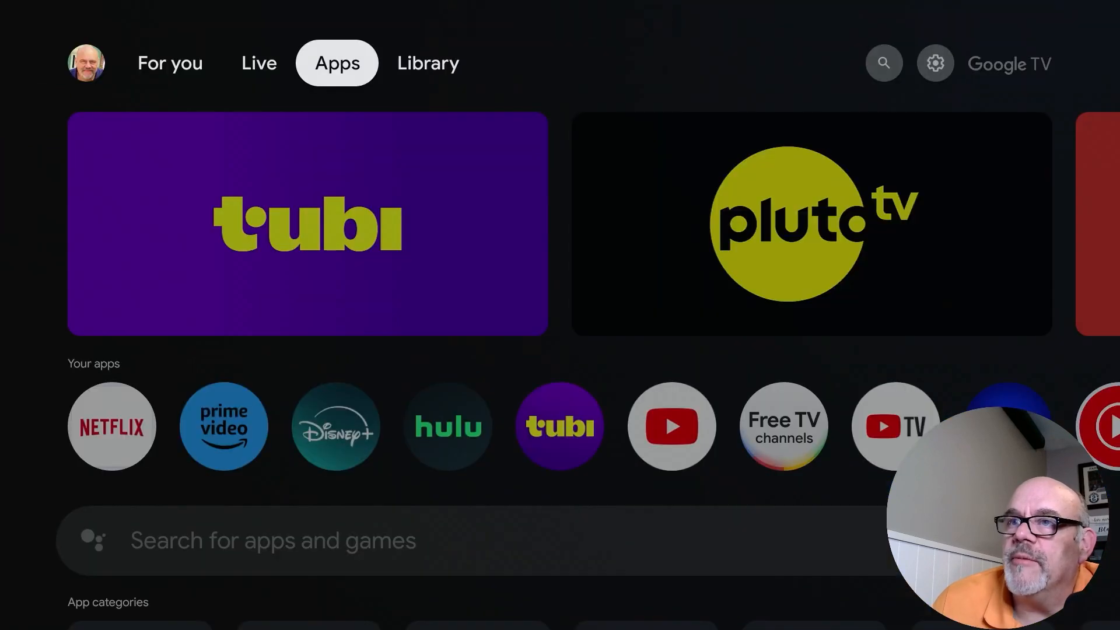
scroll(down, 3)
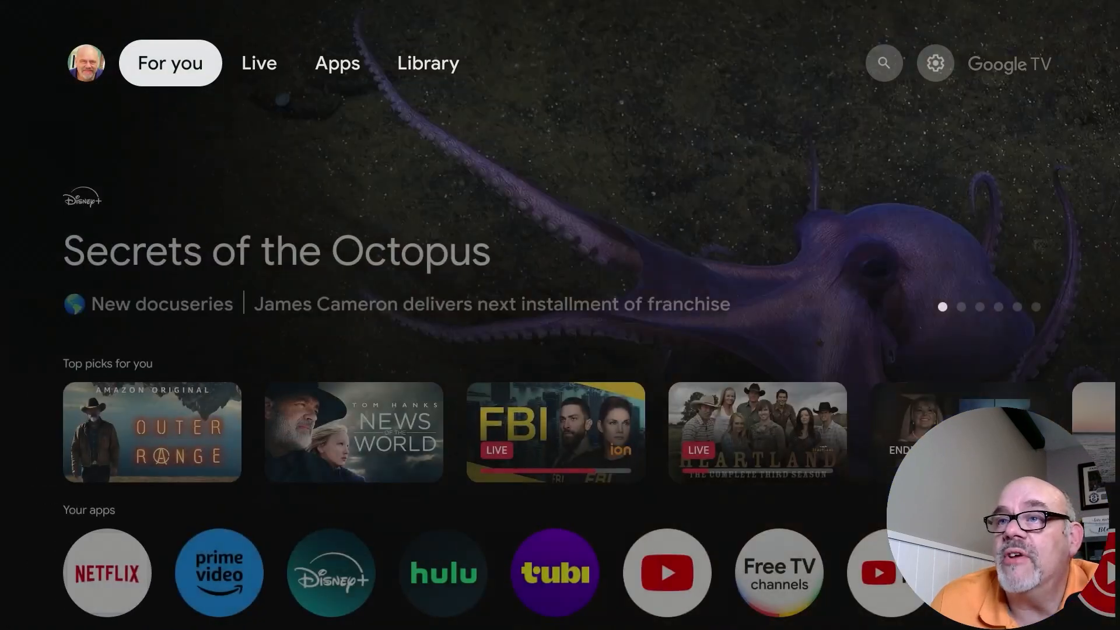
scroll(right, 3)
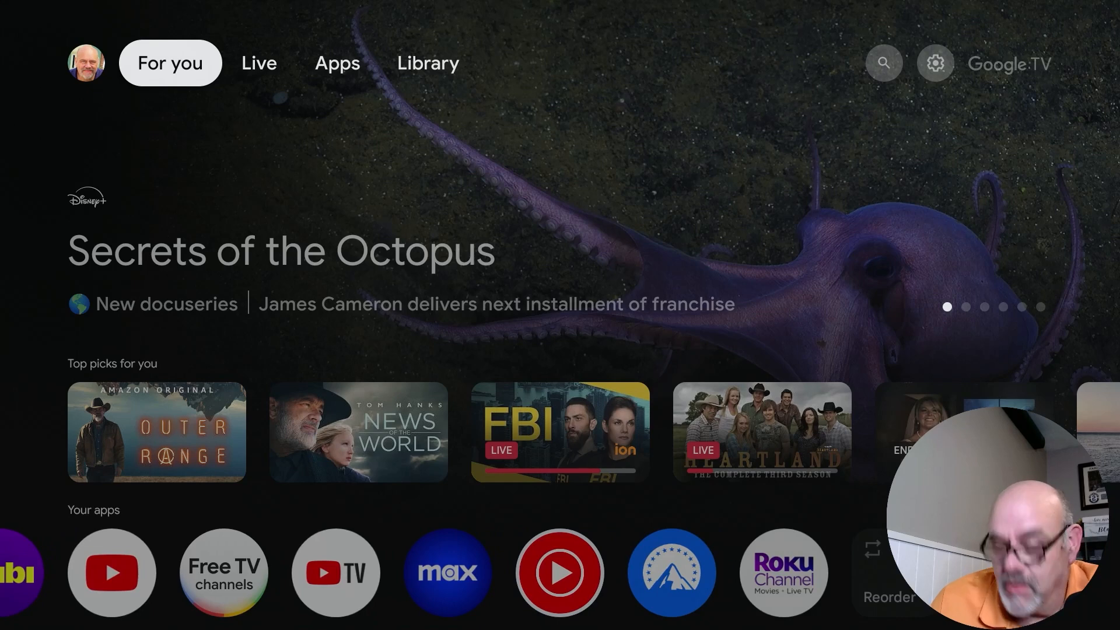
- Go from Settings through Apps to All apps and select The Roku Channel (17.46 MB)
click(934, 63)
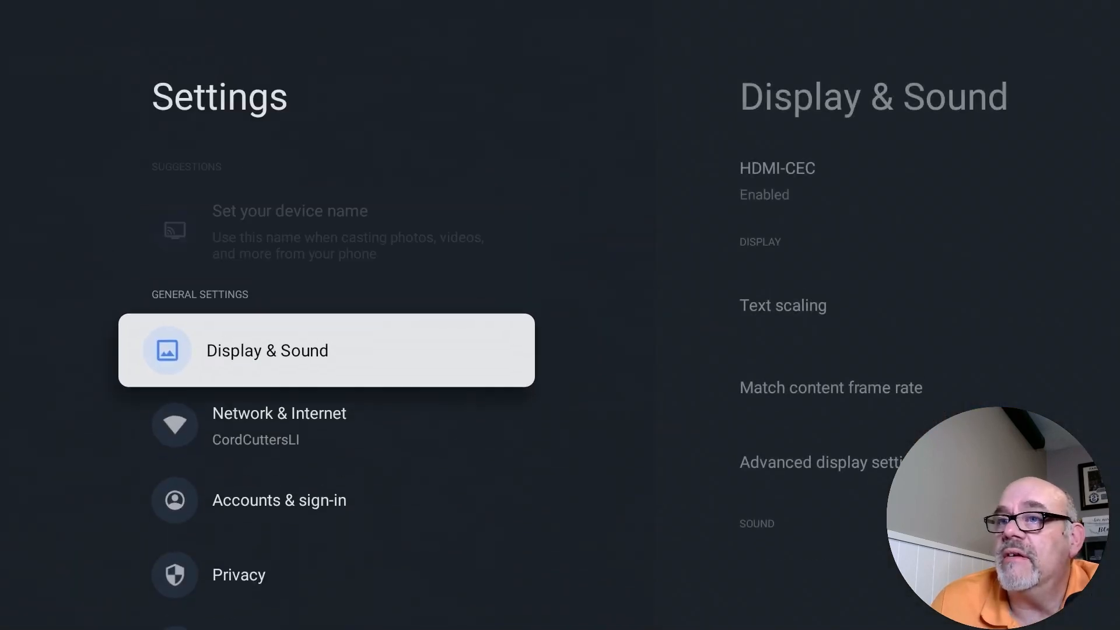
scroll(down, 3)
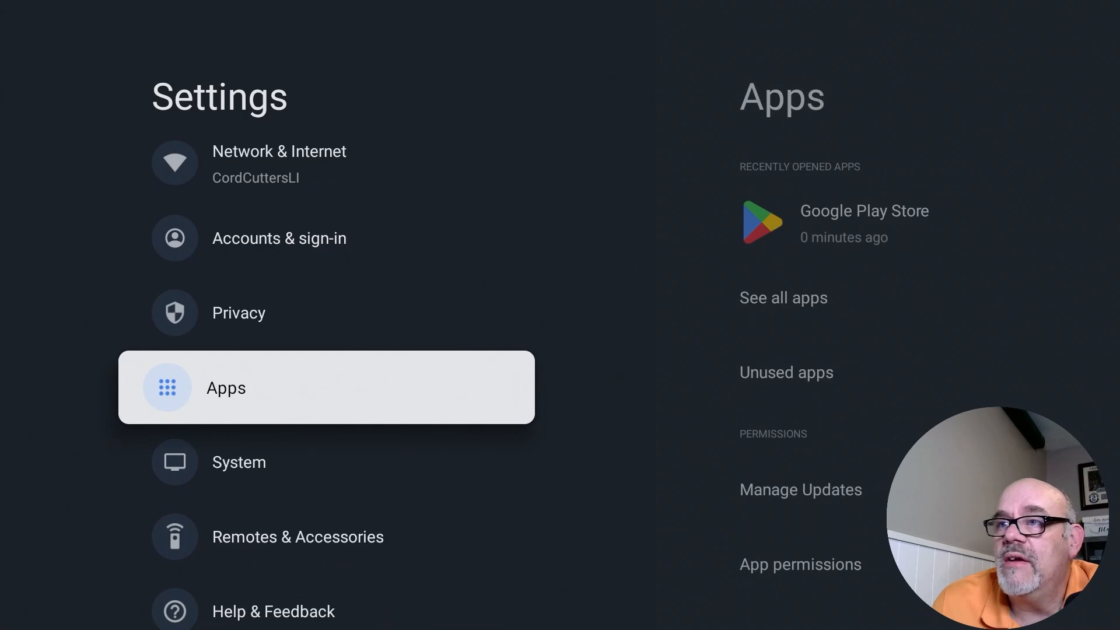
click(783, 298)
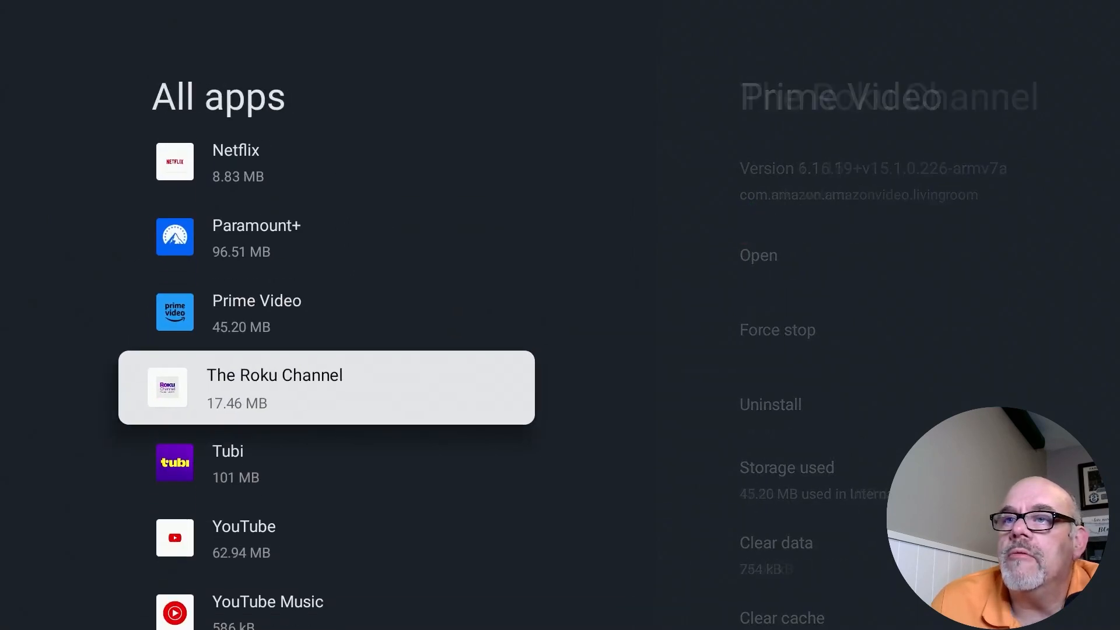
click(324, 387)
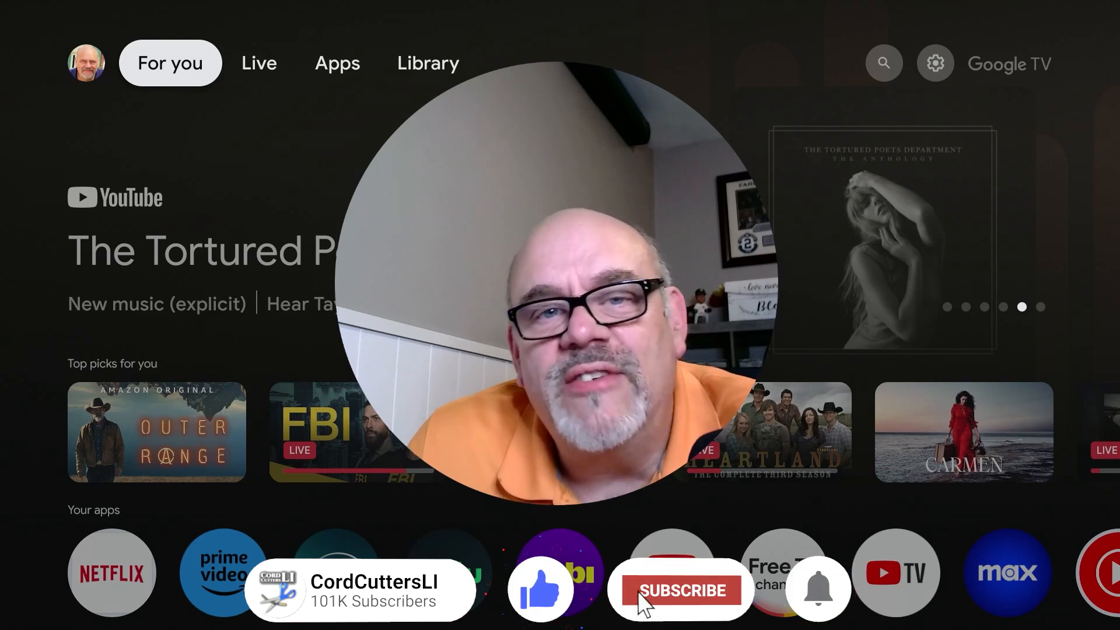
click(679, 590)
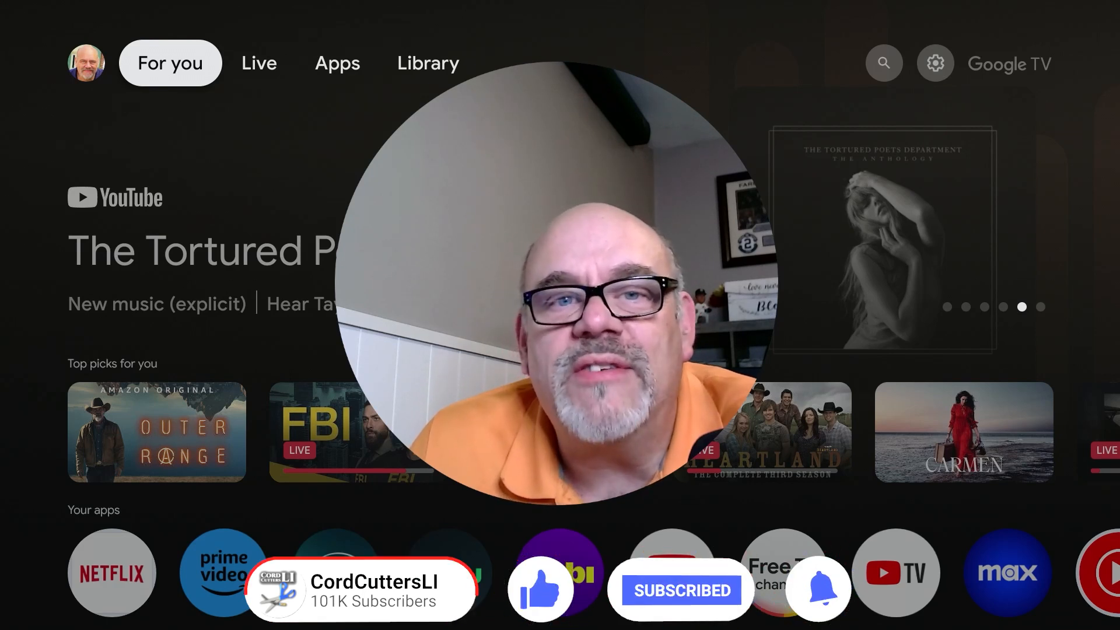